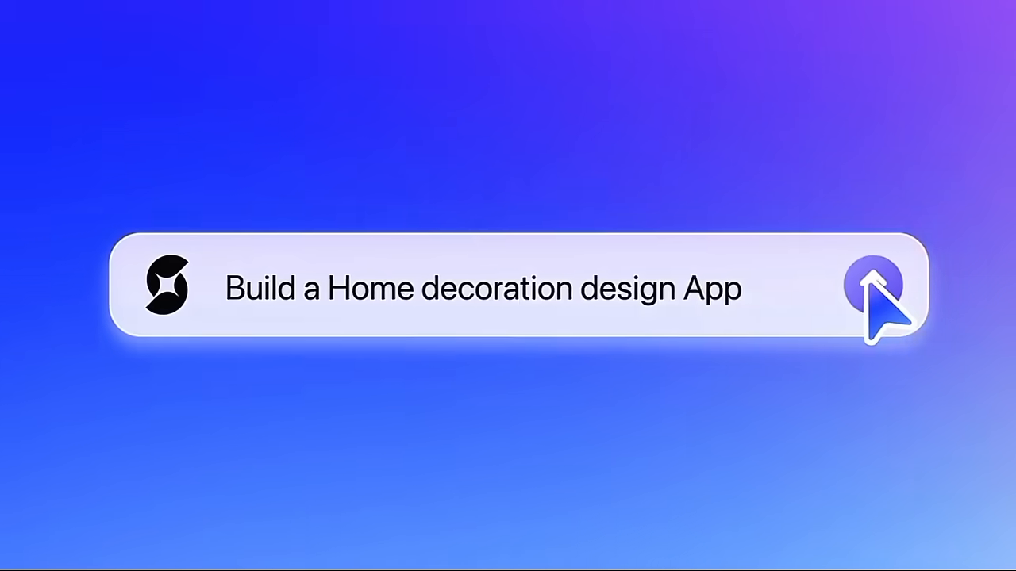
# Step: Reach the OnSpace homepage showing the 'Try OnSpace for free' offer
pyautogui.click(881, 289)
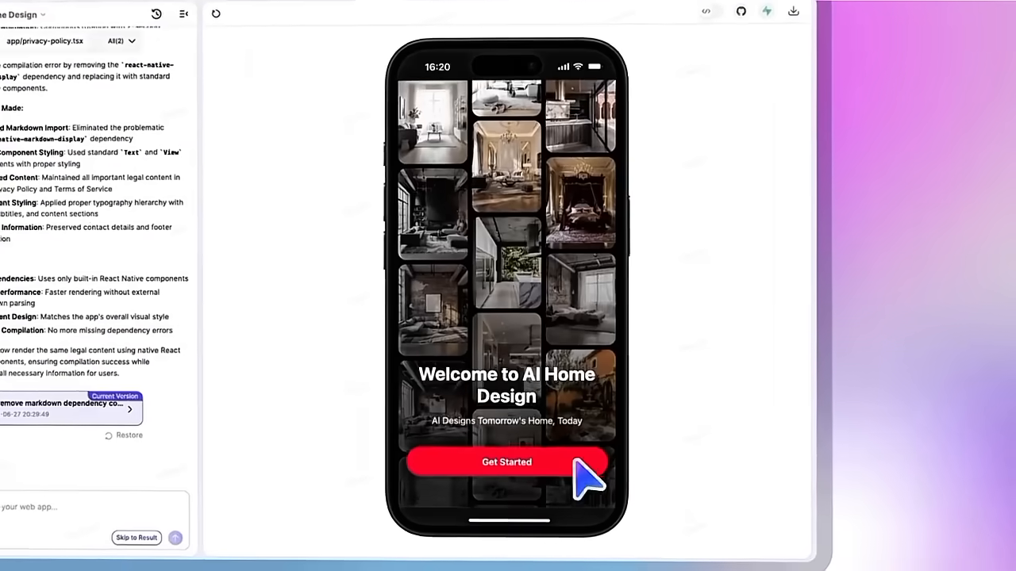
pyautogui.click(506, 462)
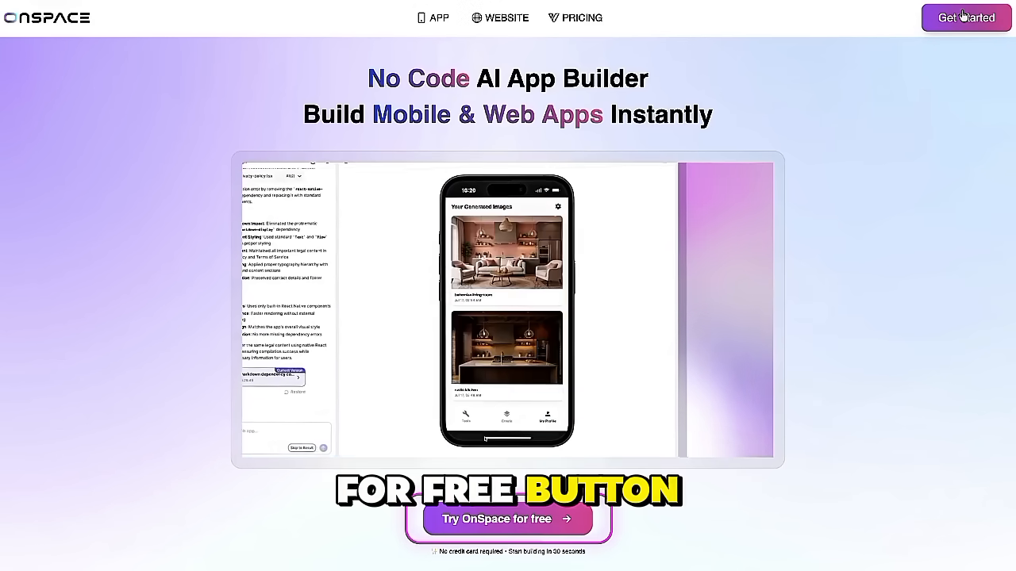
# Step: Try 'a running tracking app' in the App workspace, switch to the Website tab and scroll to the projects
pyautogui.click(965, 16)
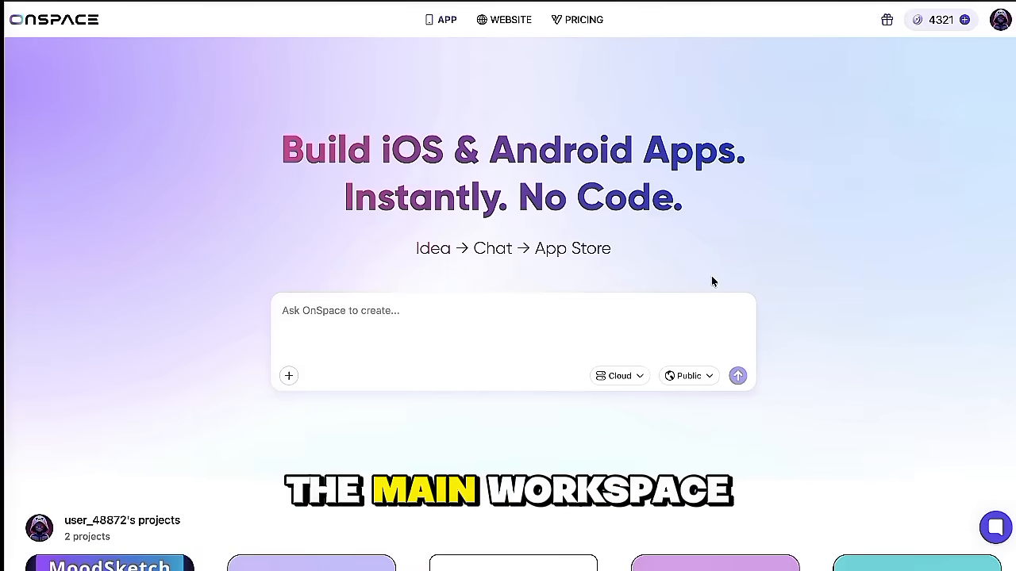
pyautogui.write('a running tracking app')
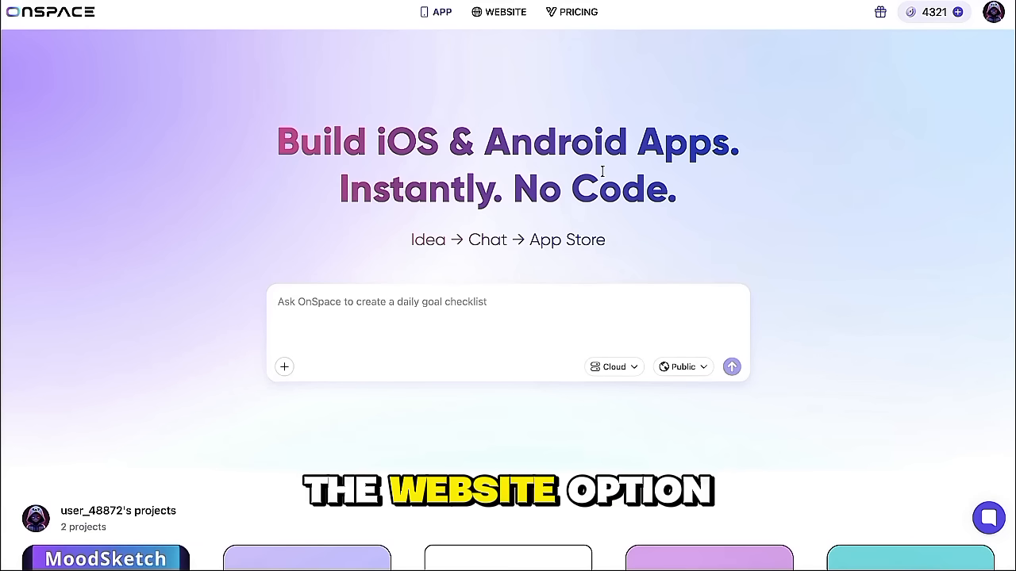
pyautogui.click(505, 13)
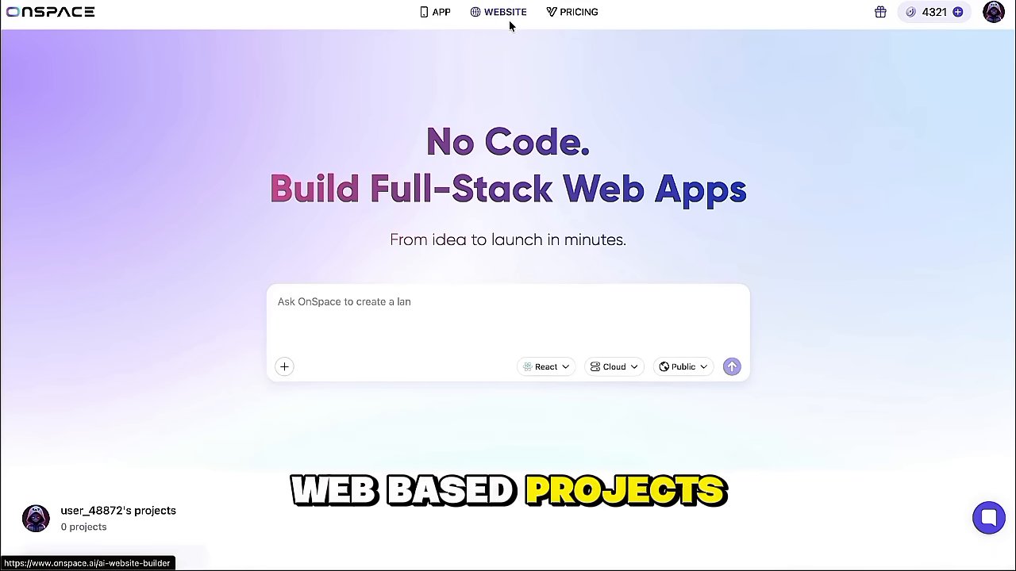
pyautogui.scroll(-3)
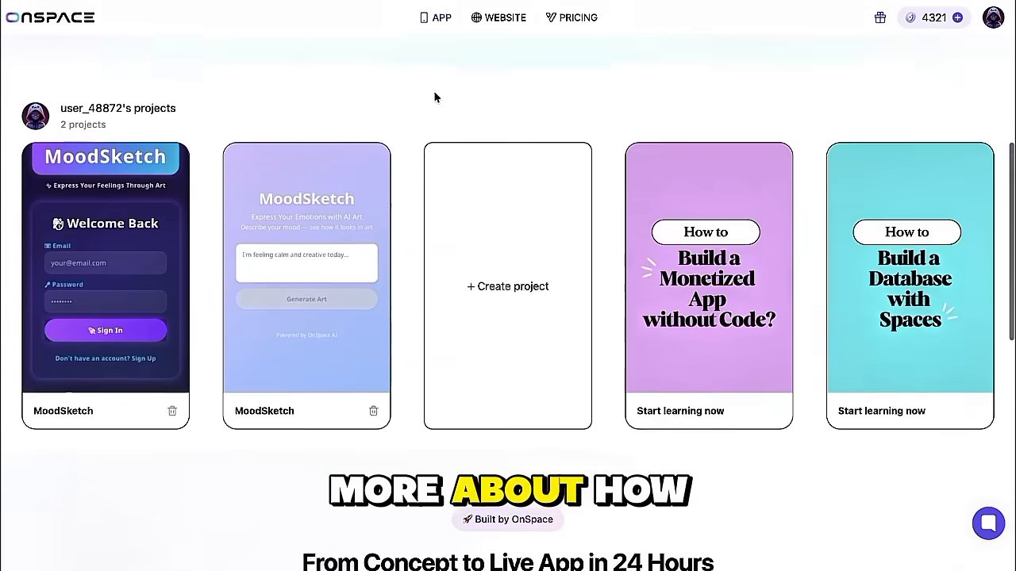
pyautogui.scroll(-3)
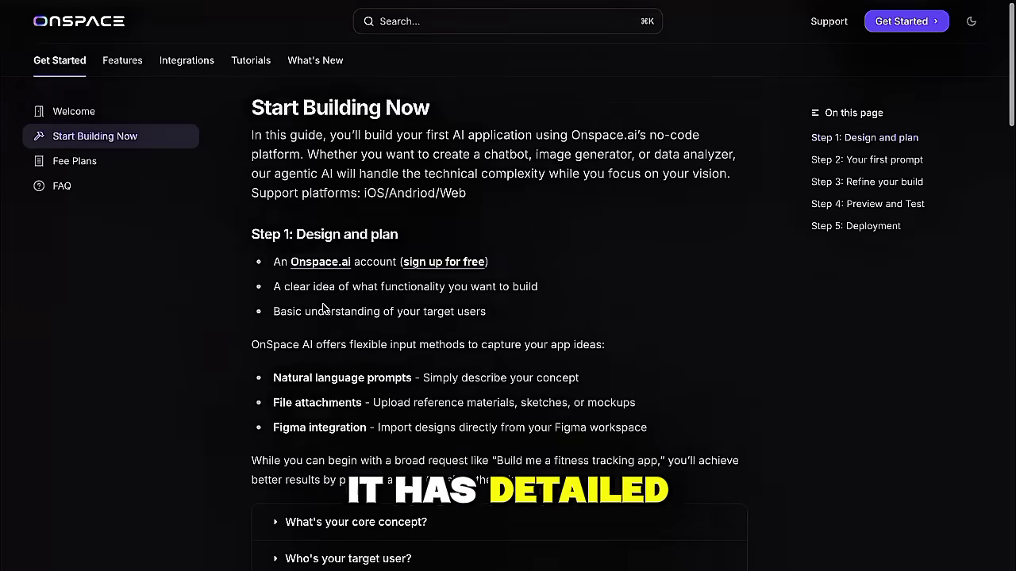
# Step: Paste the full MoodSketch mood-to-art prompt into the 'Ask OnSpace to create...' box
pyautogui.scroll(-3)
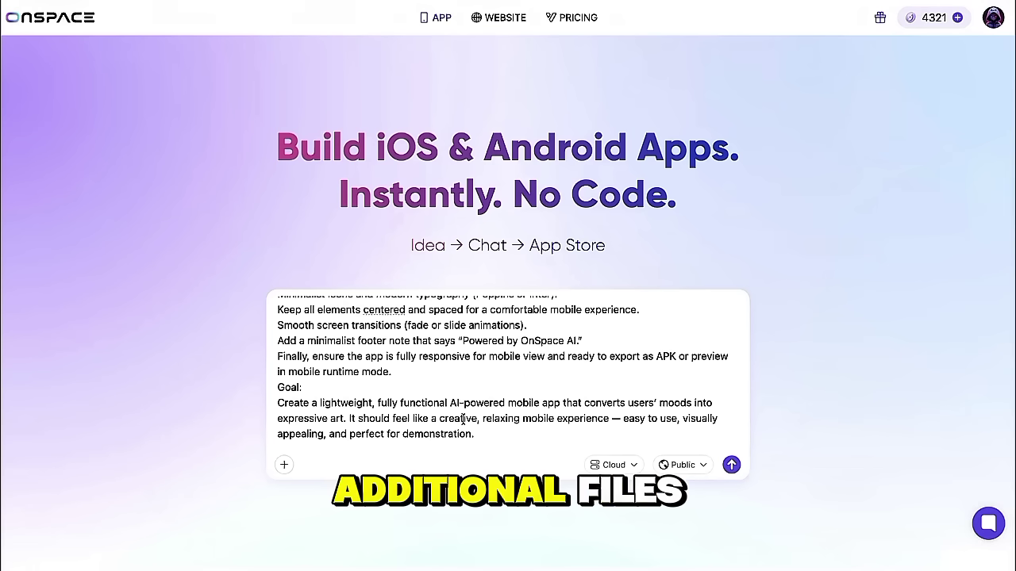
# Step: Keep the Cloud backend and Public visibility, then submit the MoodSketch prompt for building
pyautogui.click(283, 464)
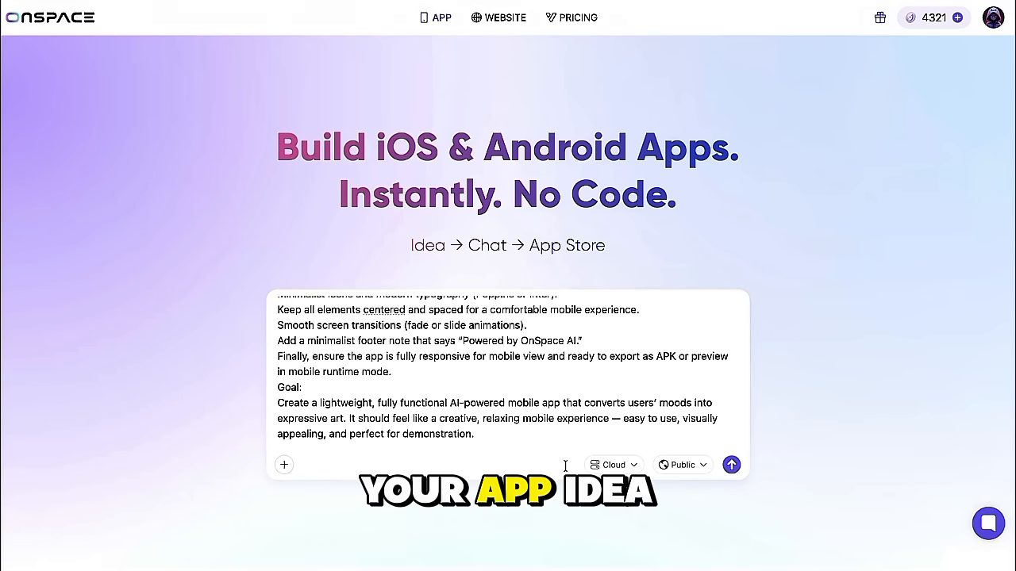
pyautogui.click(613, 465)
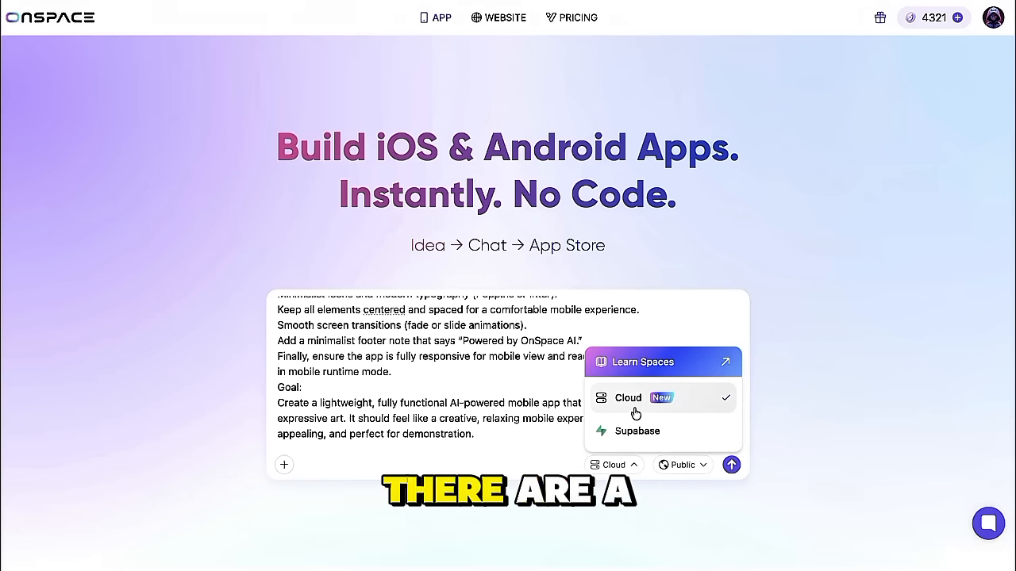
pyautogui.moveTo(635, 429)
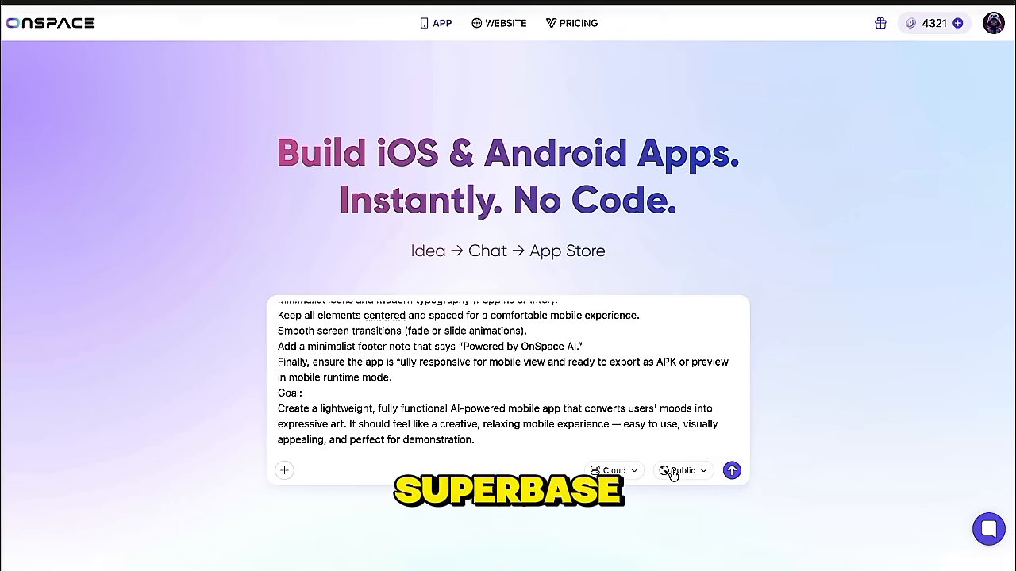
pyautogui.click(683, 470)
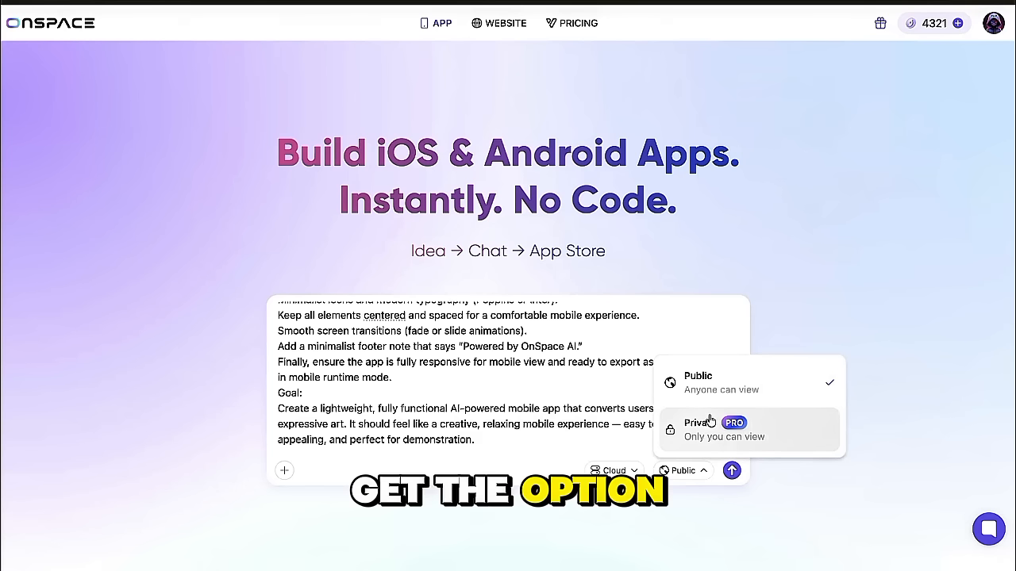
pyautogui.moveTo(757, 394)
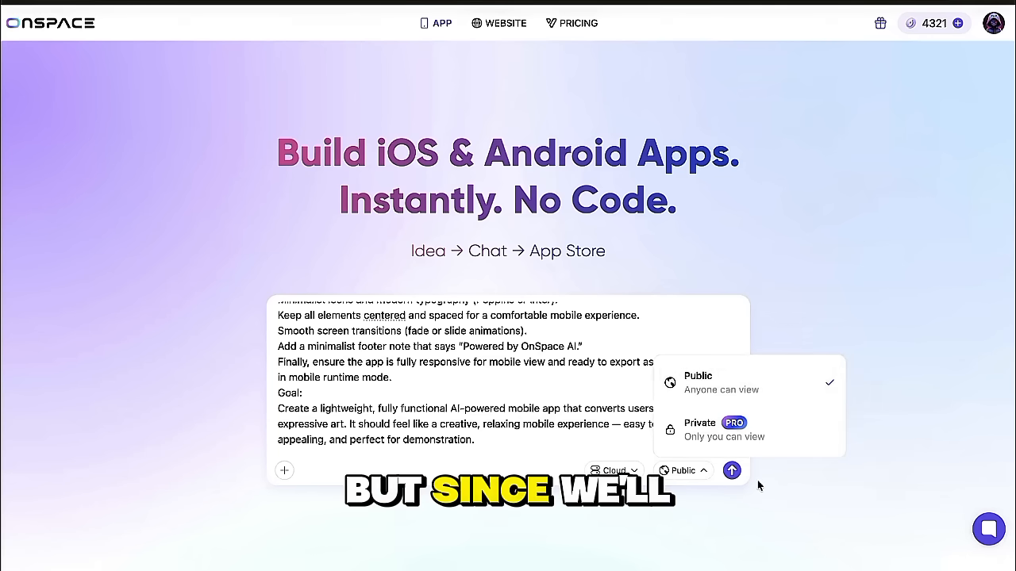
pyautogui.click(682, 470)
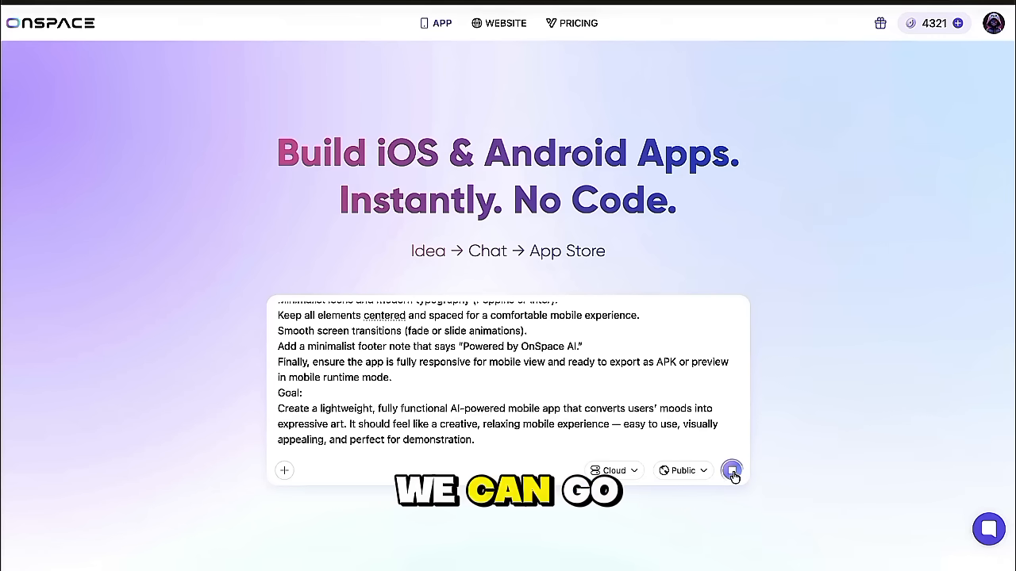
pyautogui.click(731, 470)
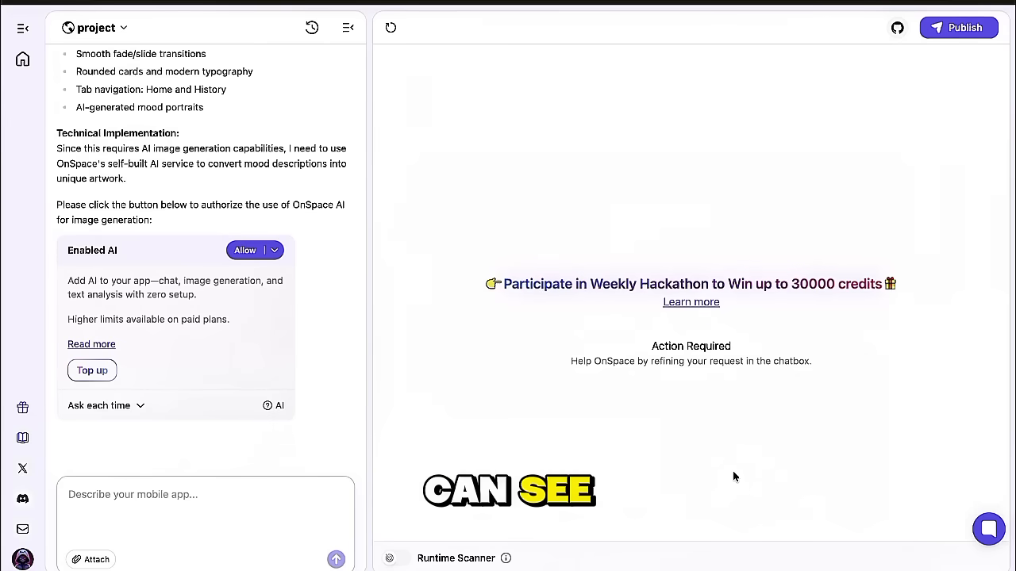
# Step: Allow the project to use OnSpace's built-in AI for image generation
pyautogui.click(245, 251)
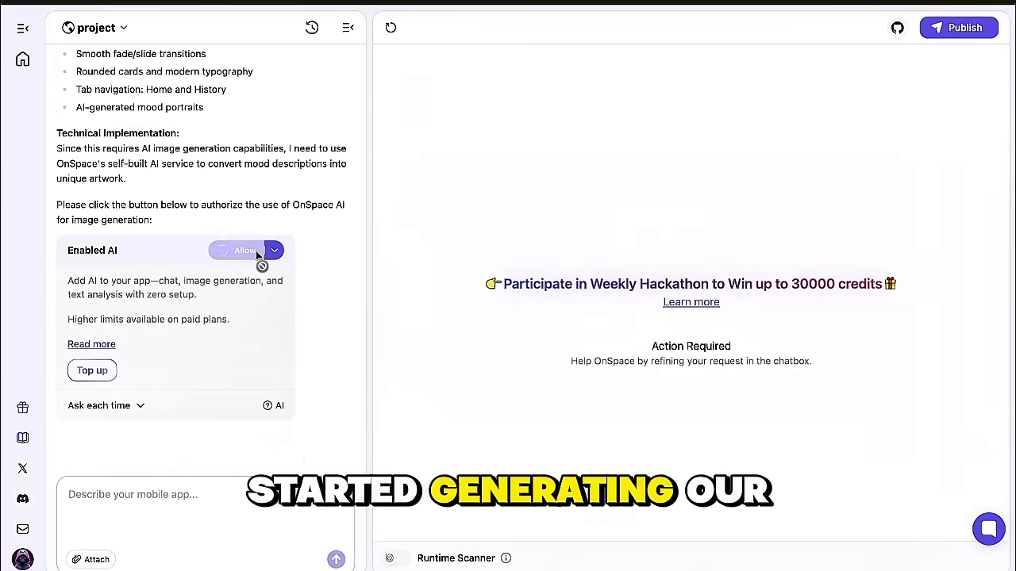
pyautogui.click(238, 251)
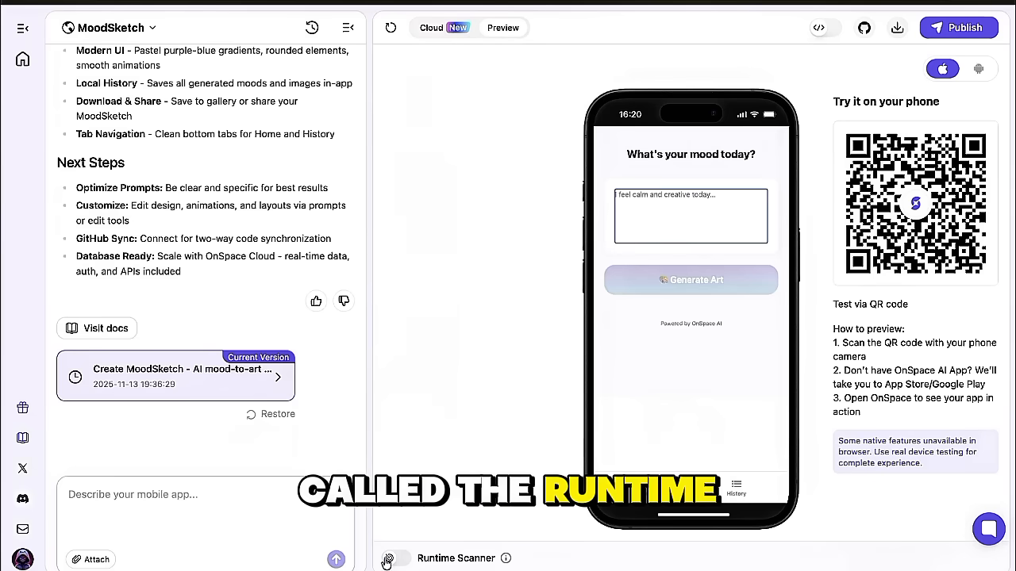
# Step: Turn on the Runtime Scanner for live stability monitoring of the preview
pyautogui.click(397, 559)
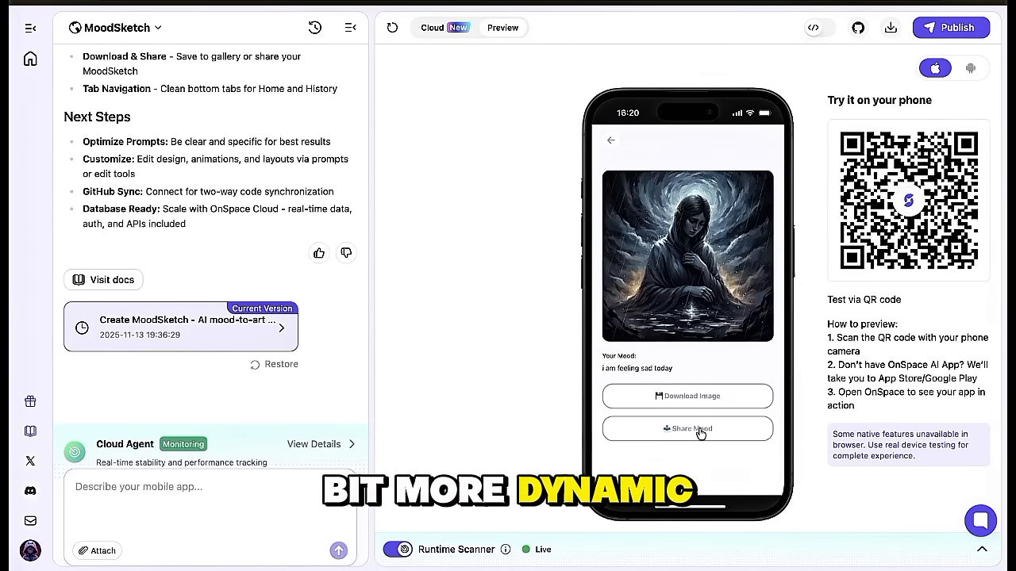
pyautogui.moveTo(475, 467)
pyautogui.write('I want you give my application a more modern, dynamic and cosmic look which should feel cinematic')
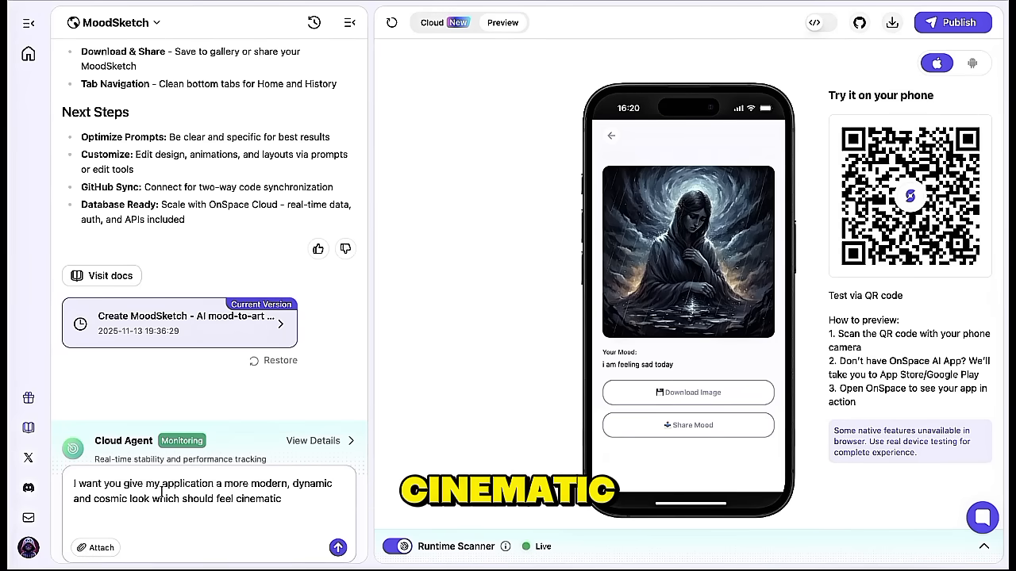
# Step: Send the chat request for a modern, dynamic, cosmic, cinematic redesign
pyautogui.click(337, 548)
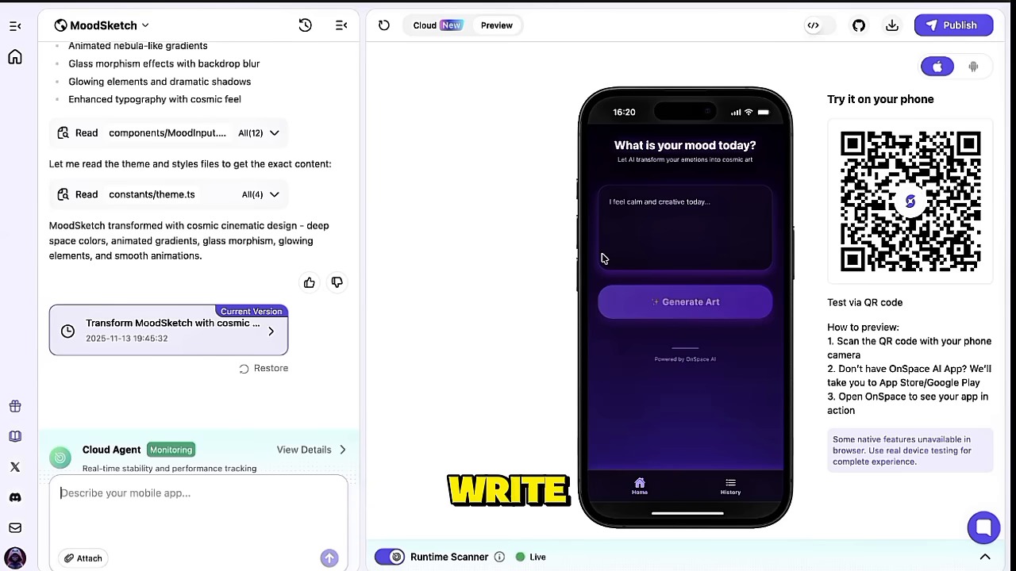
# Step: Enter the mood 'I am feeling sad' in the preview and generate art for it
pyautogui.write('I am feeling sad')
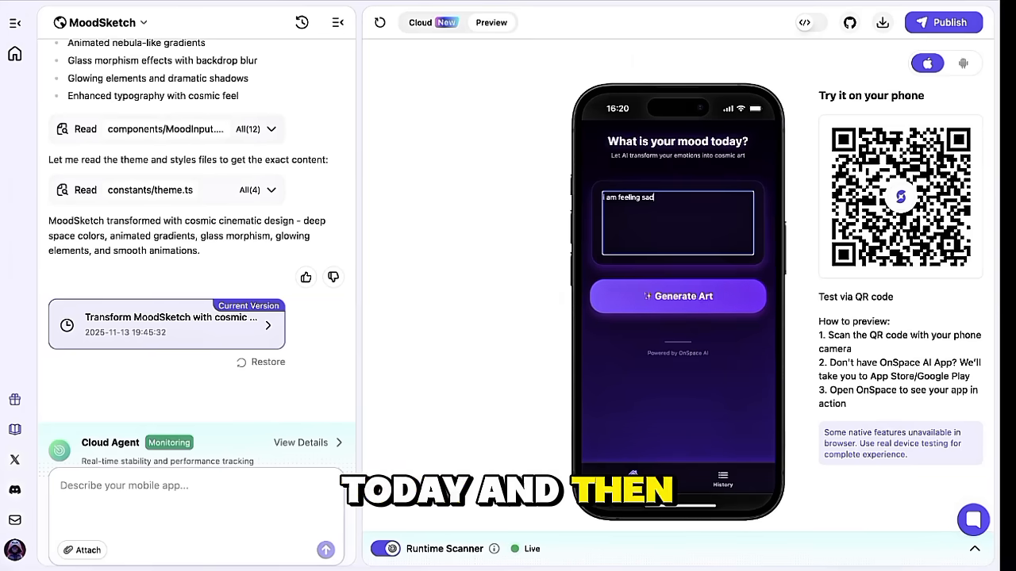
pyautogui.click(678, 297)
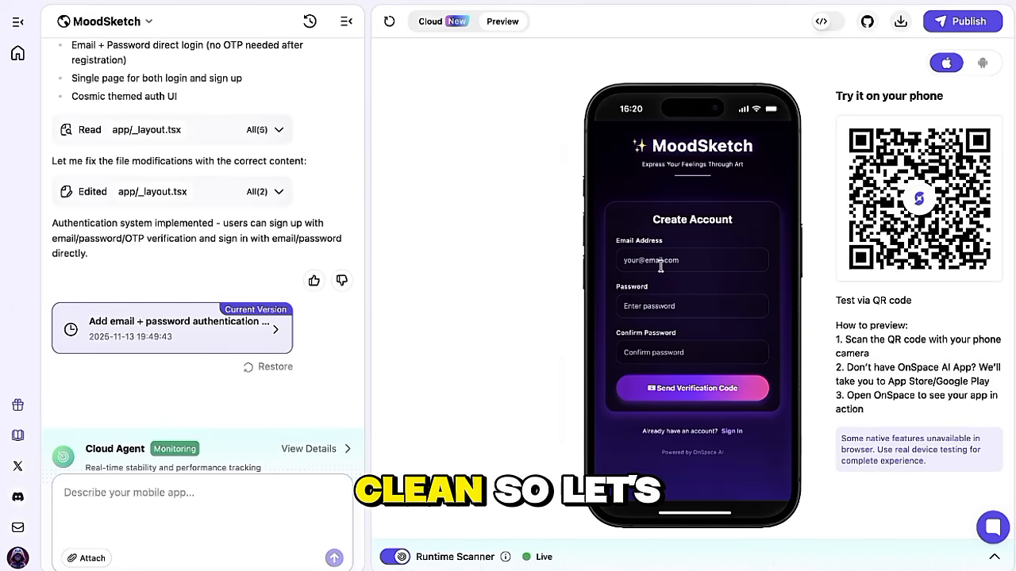
# Step: Sign up on the Create Account form with an email and password
pyautogui.click(692, 260)
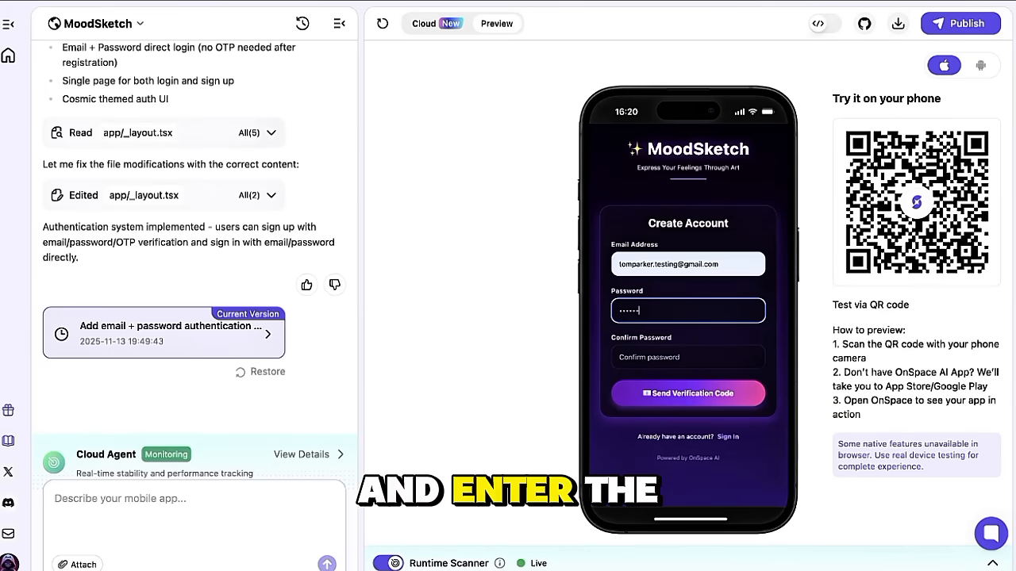
pyautogui.click(687, 394)
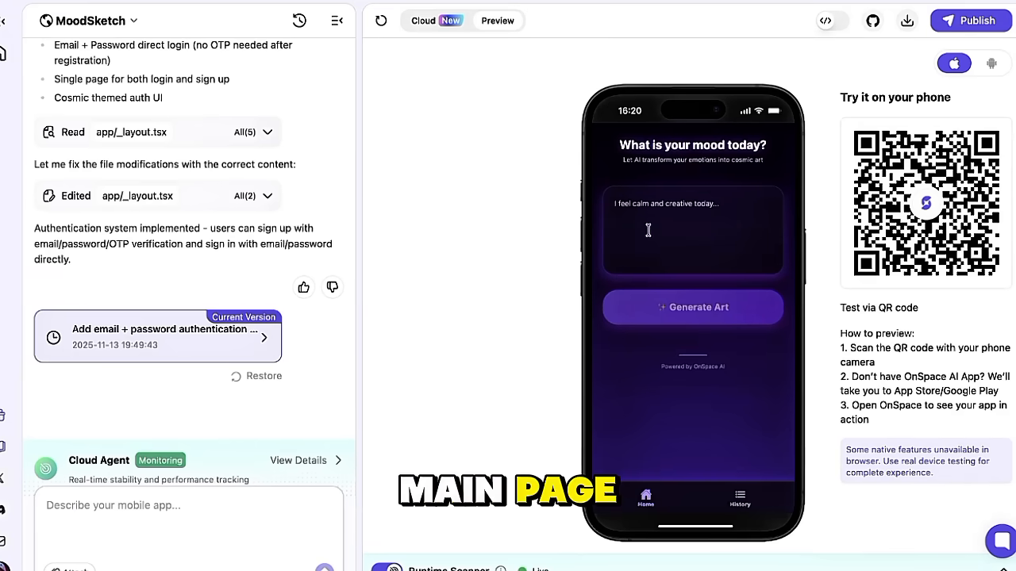
# Step: Enter 'I am feeling sad today' on the signed-in mood page and generate art
pyautogui.write('I am')
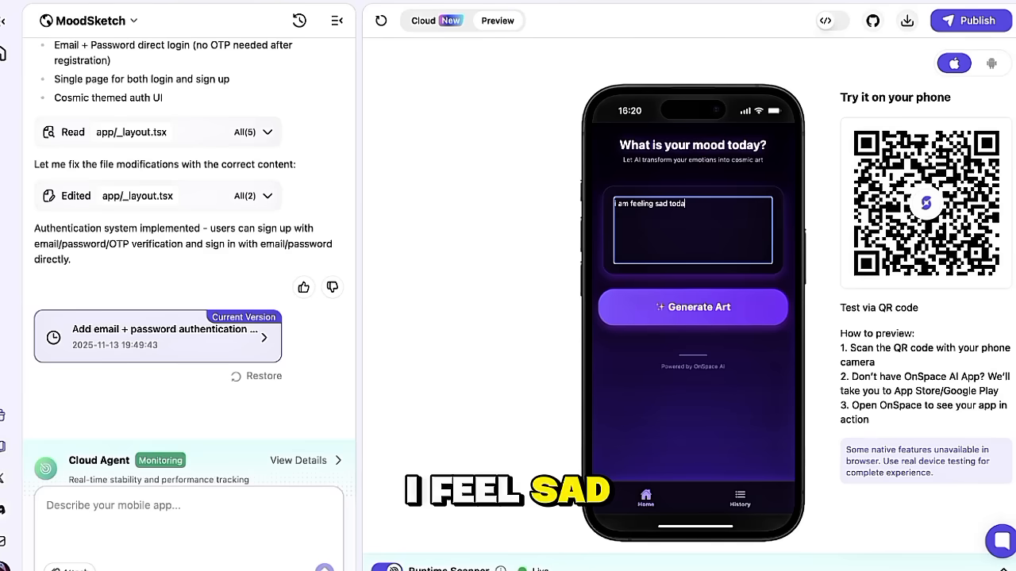
pyautogui.click(692, 308)
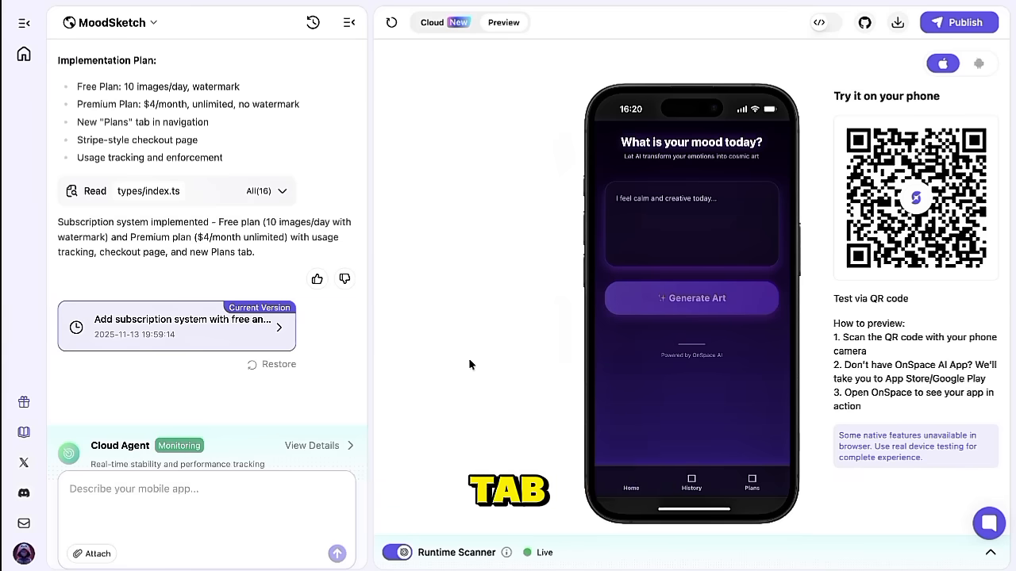
# Step: Choose the $4.00 monthly Premium plan to reach the Secure Checkout screen
pyautogui.click(752, 483)
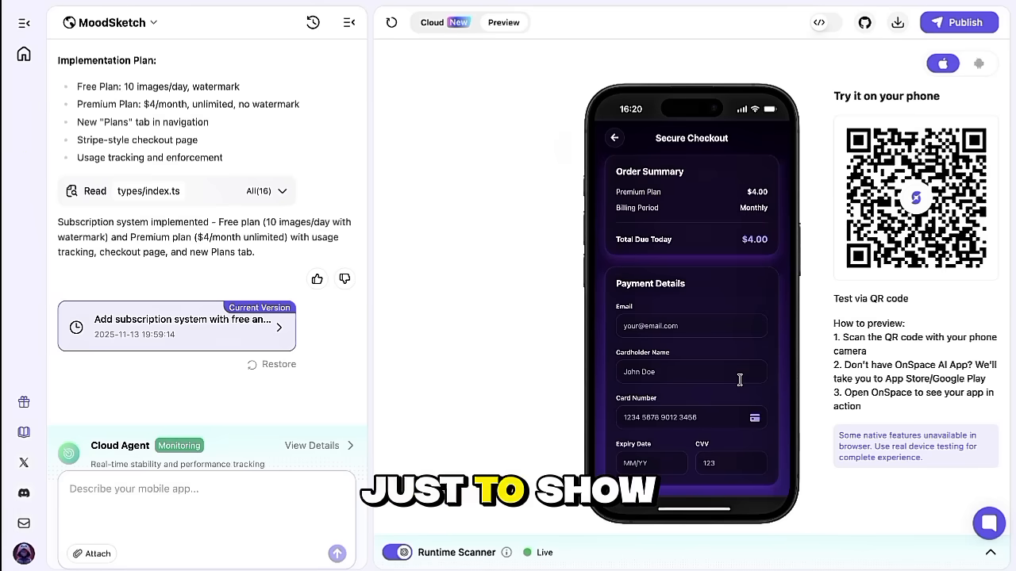
pyautogui.moveTo(616, 143)
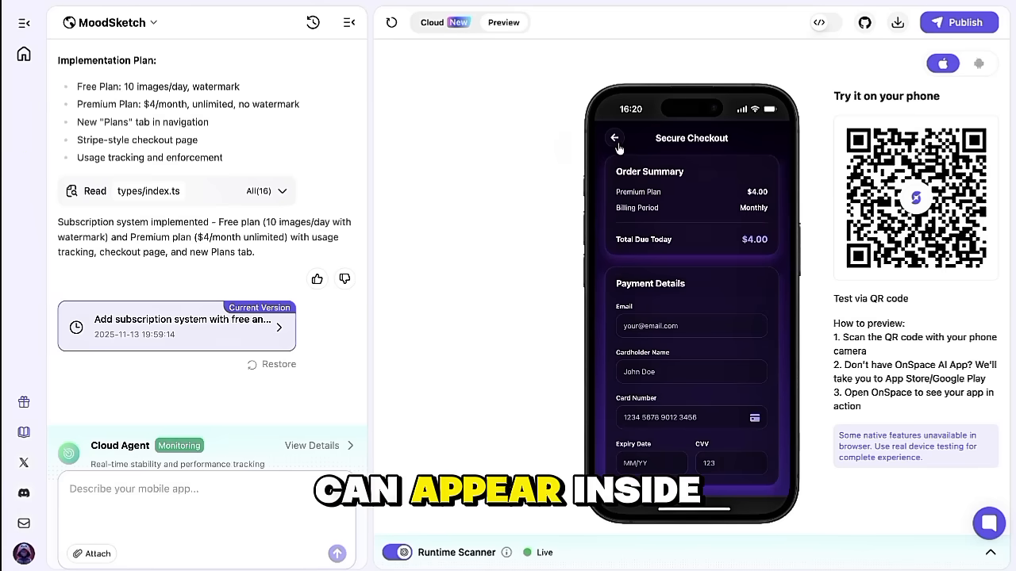